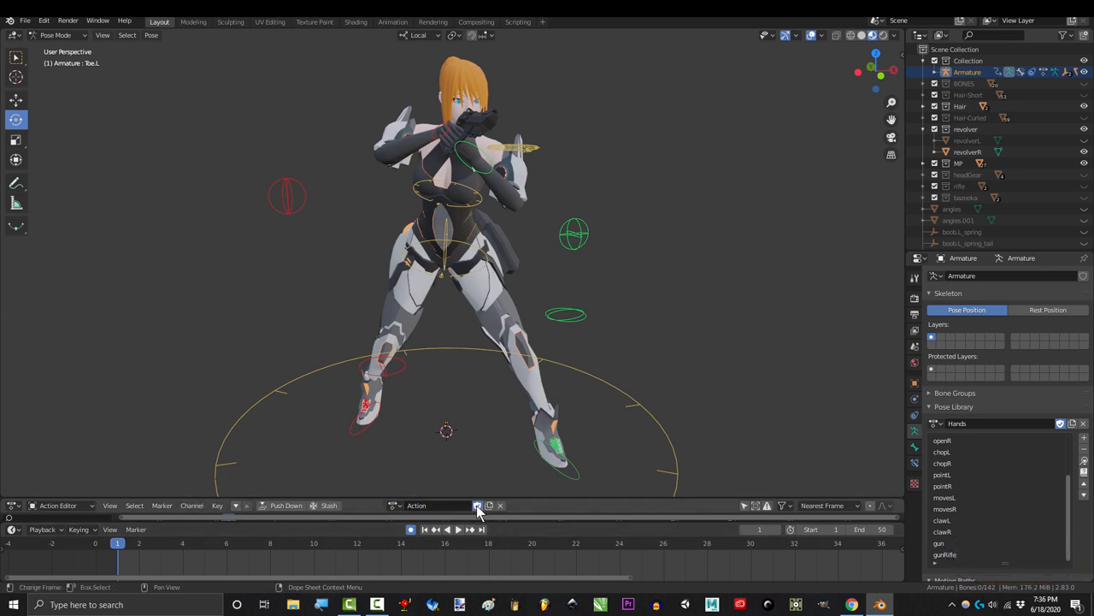
Step: Select the awPistol action from the Action Editor's Browse Action list for the armature
double_click(436, 507)
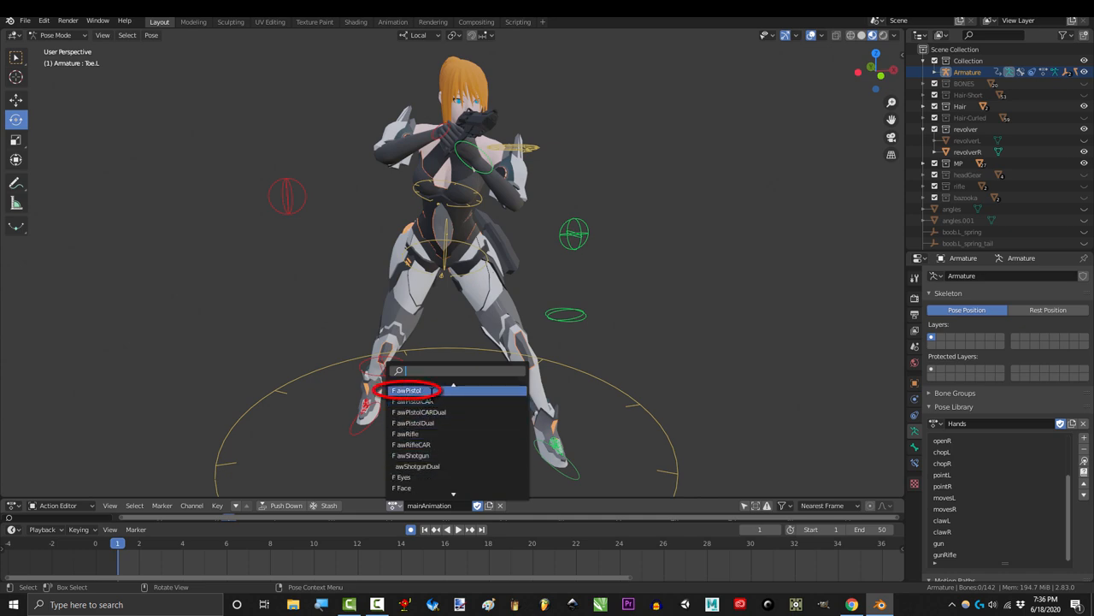
left_click(407, 390)
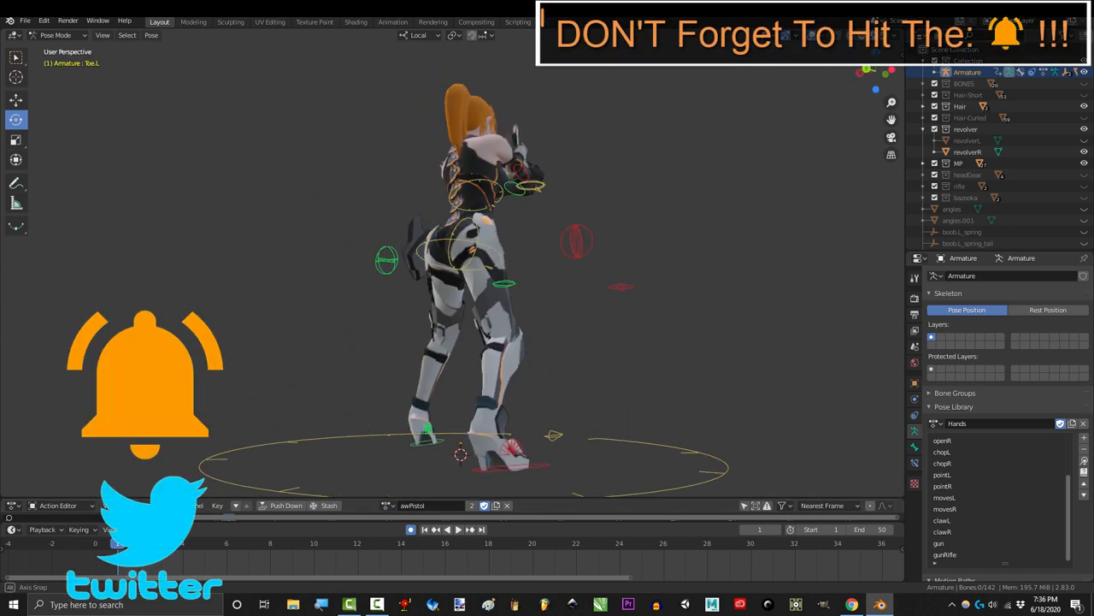